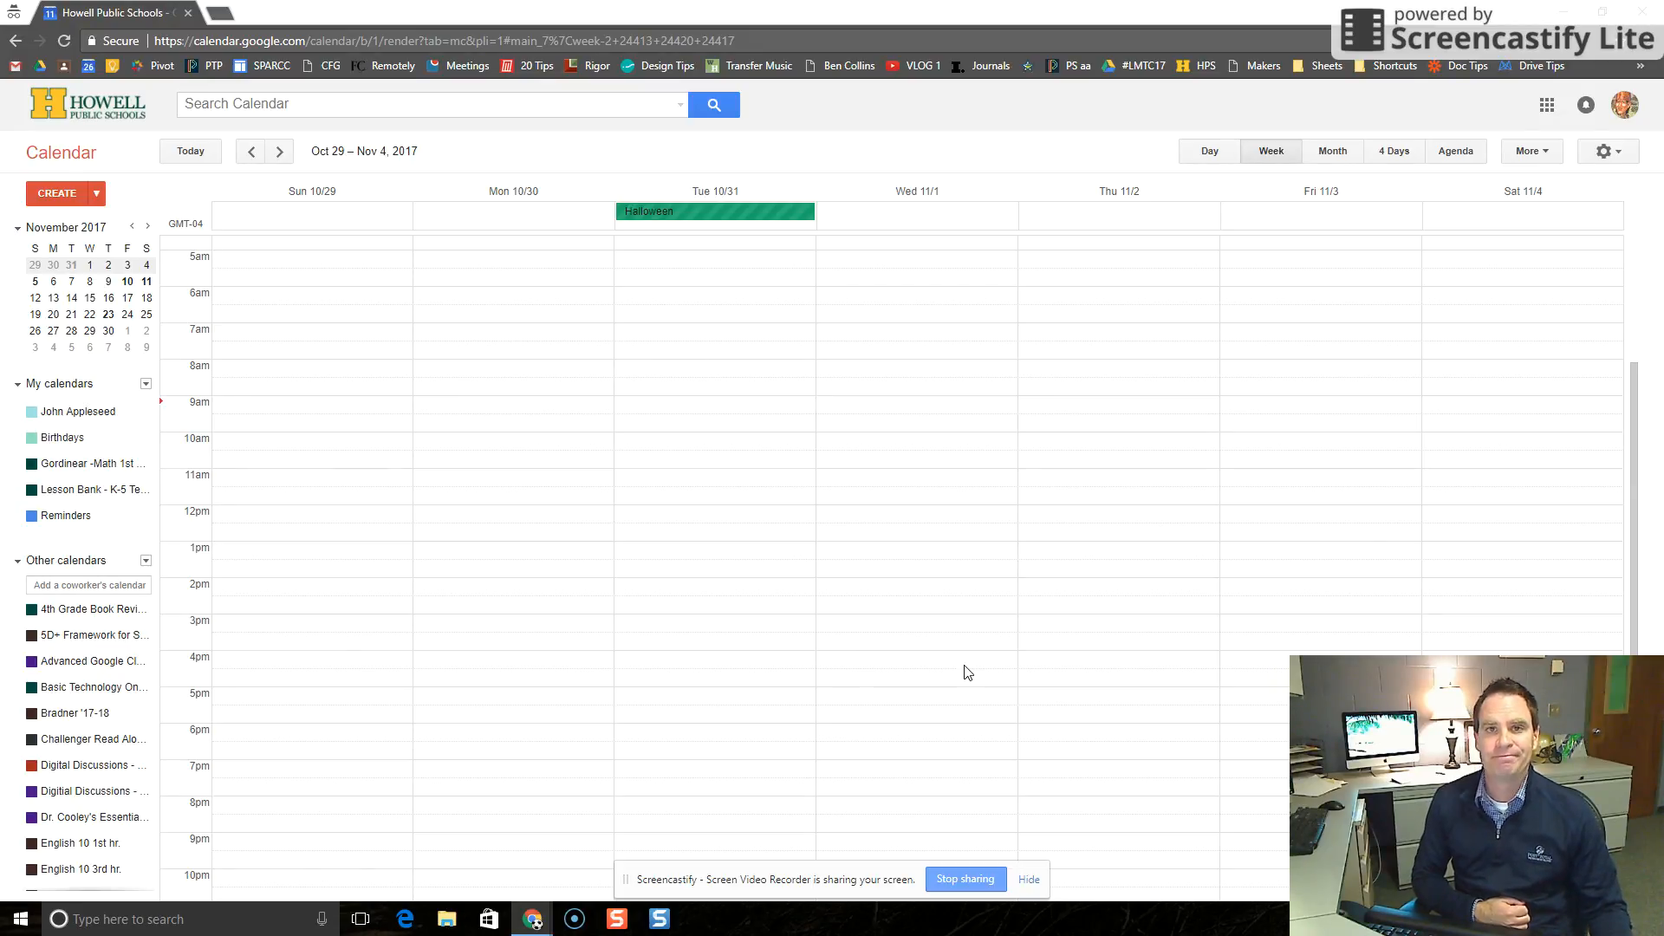
mouse_move(998, 707)
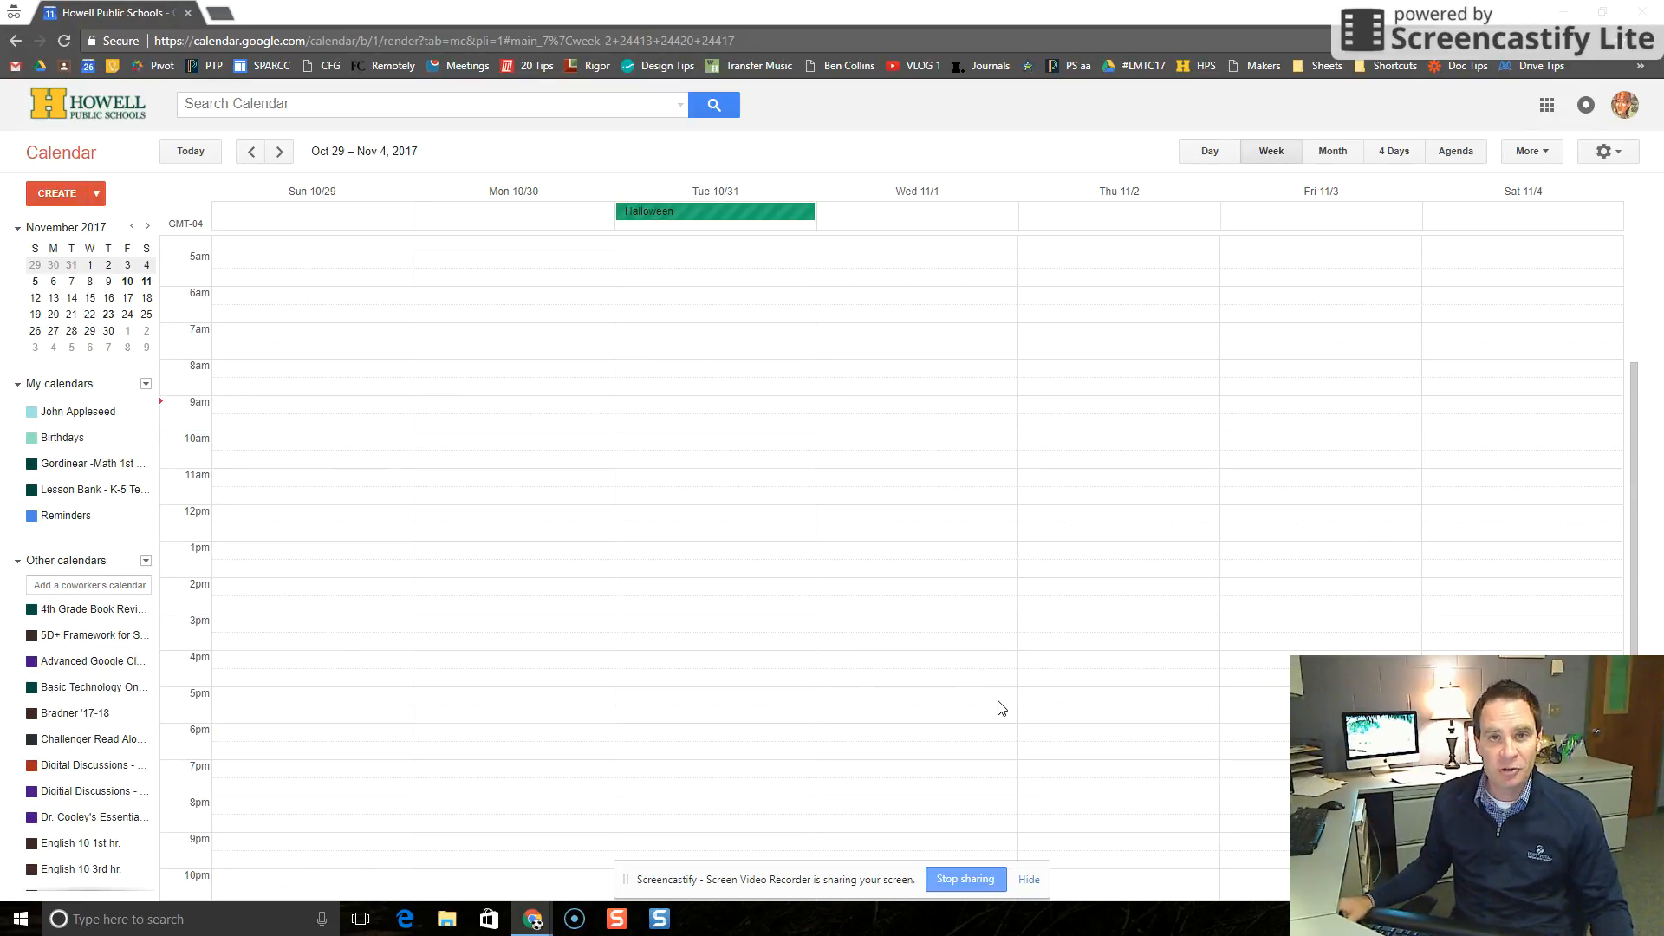
mouse_move(905, 665)
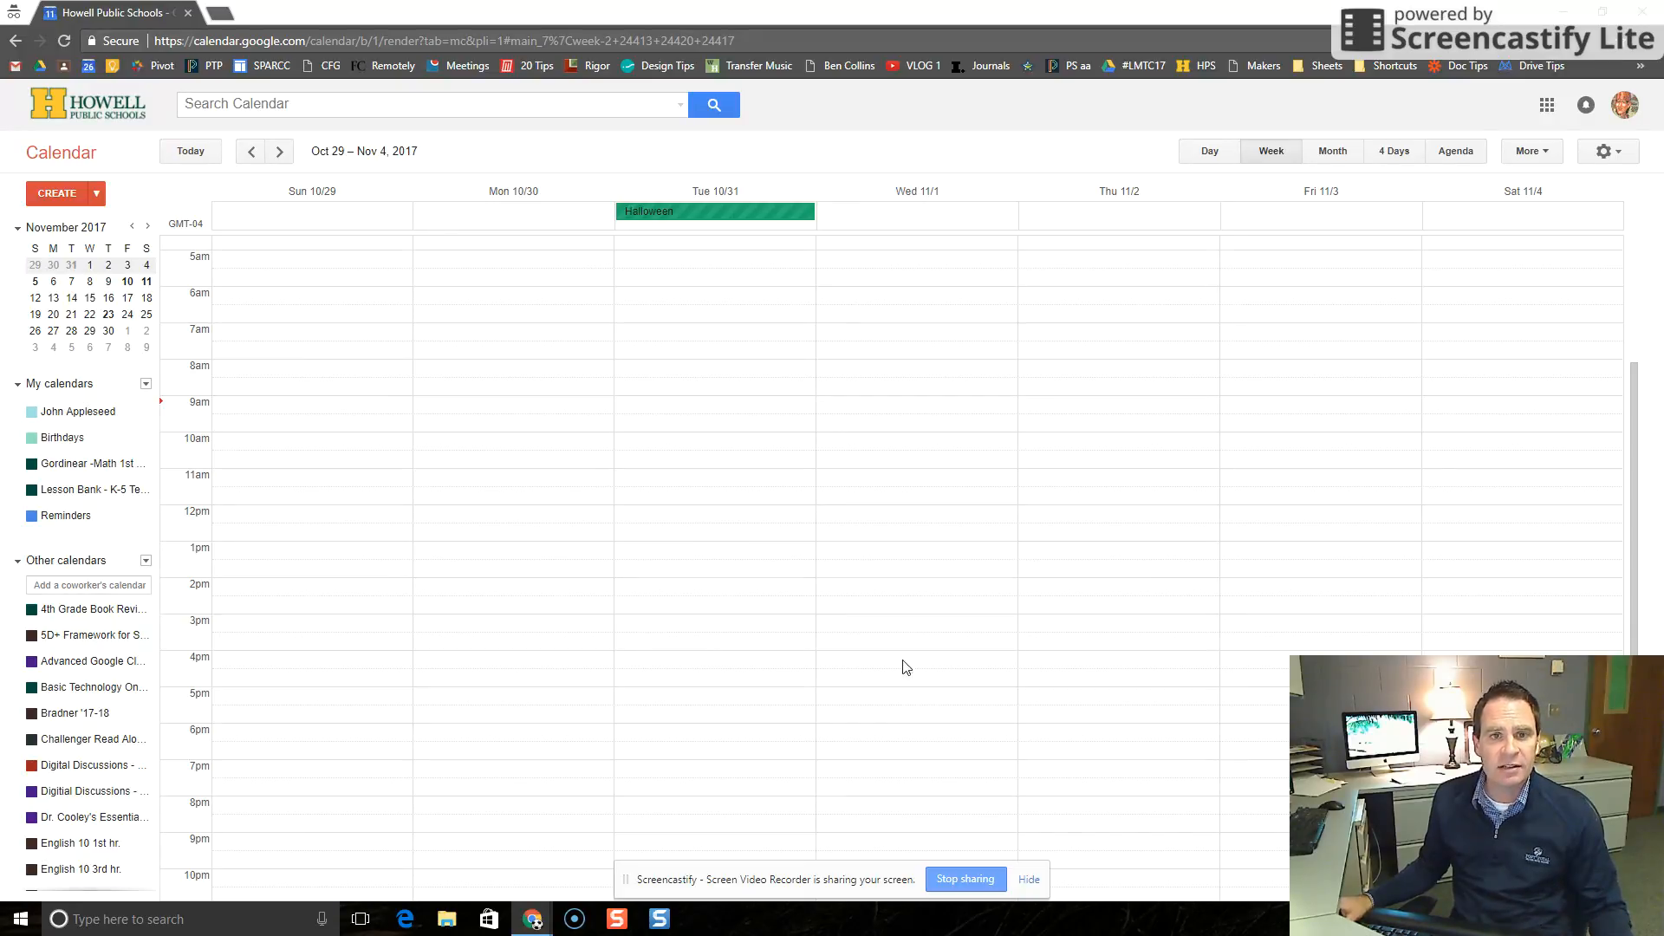
mouse_move(849, 321)
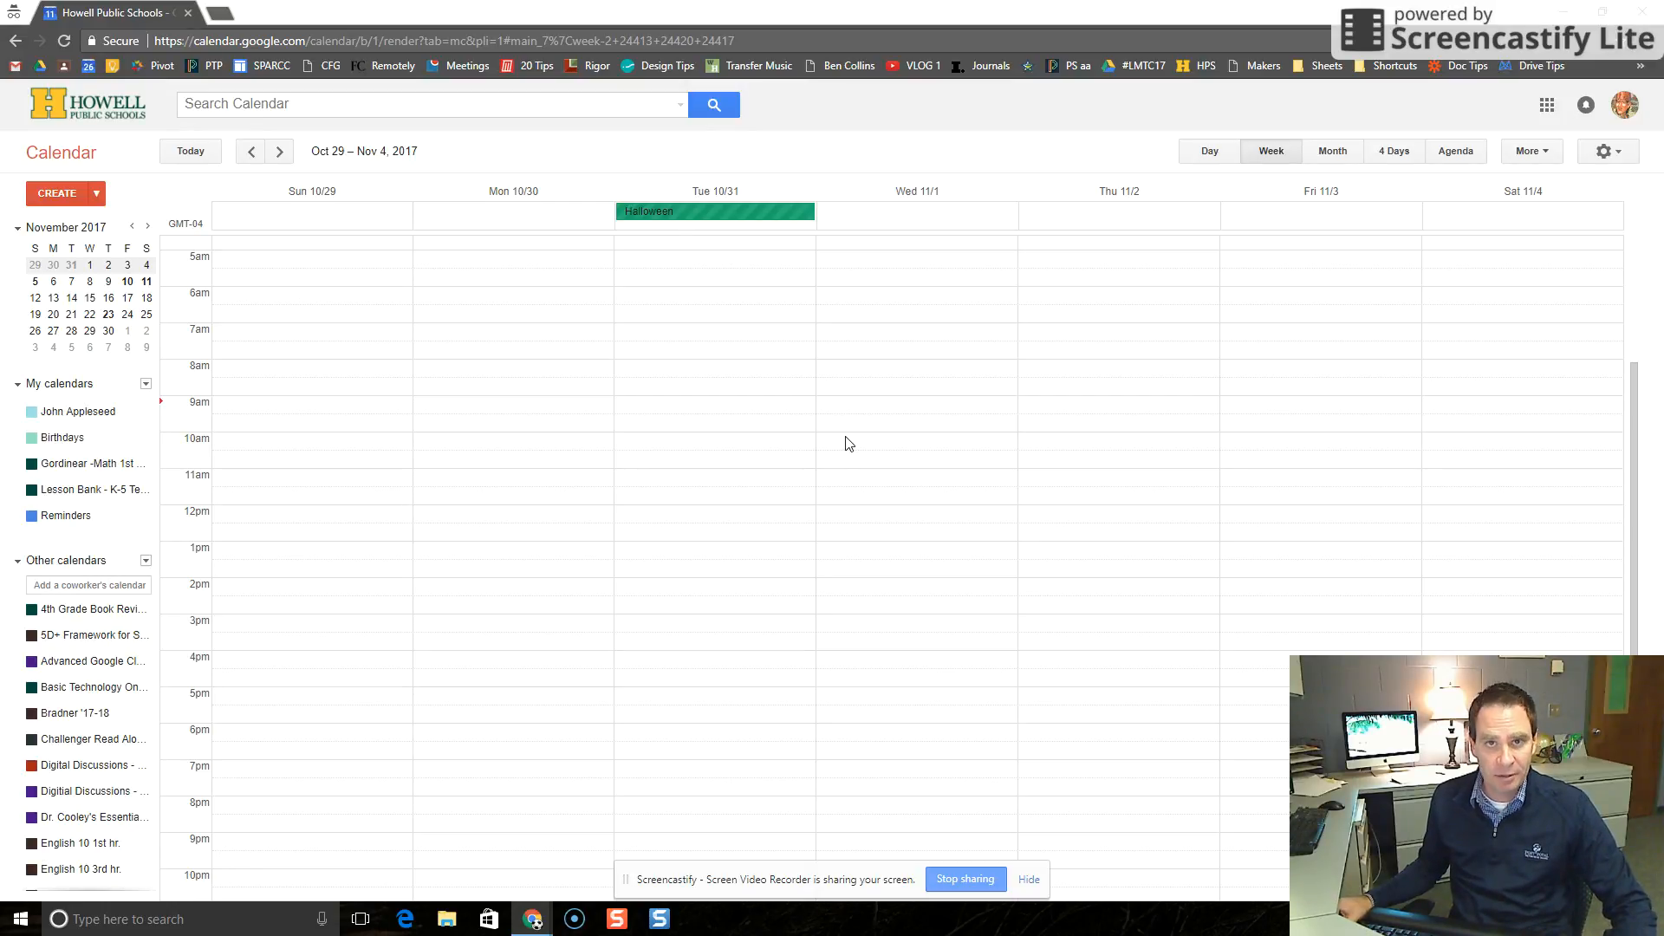
mouse_move(914, 208)
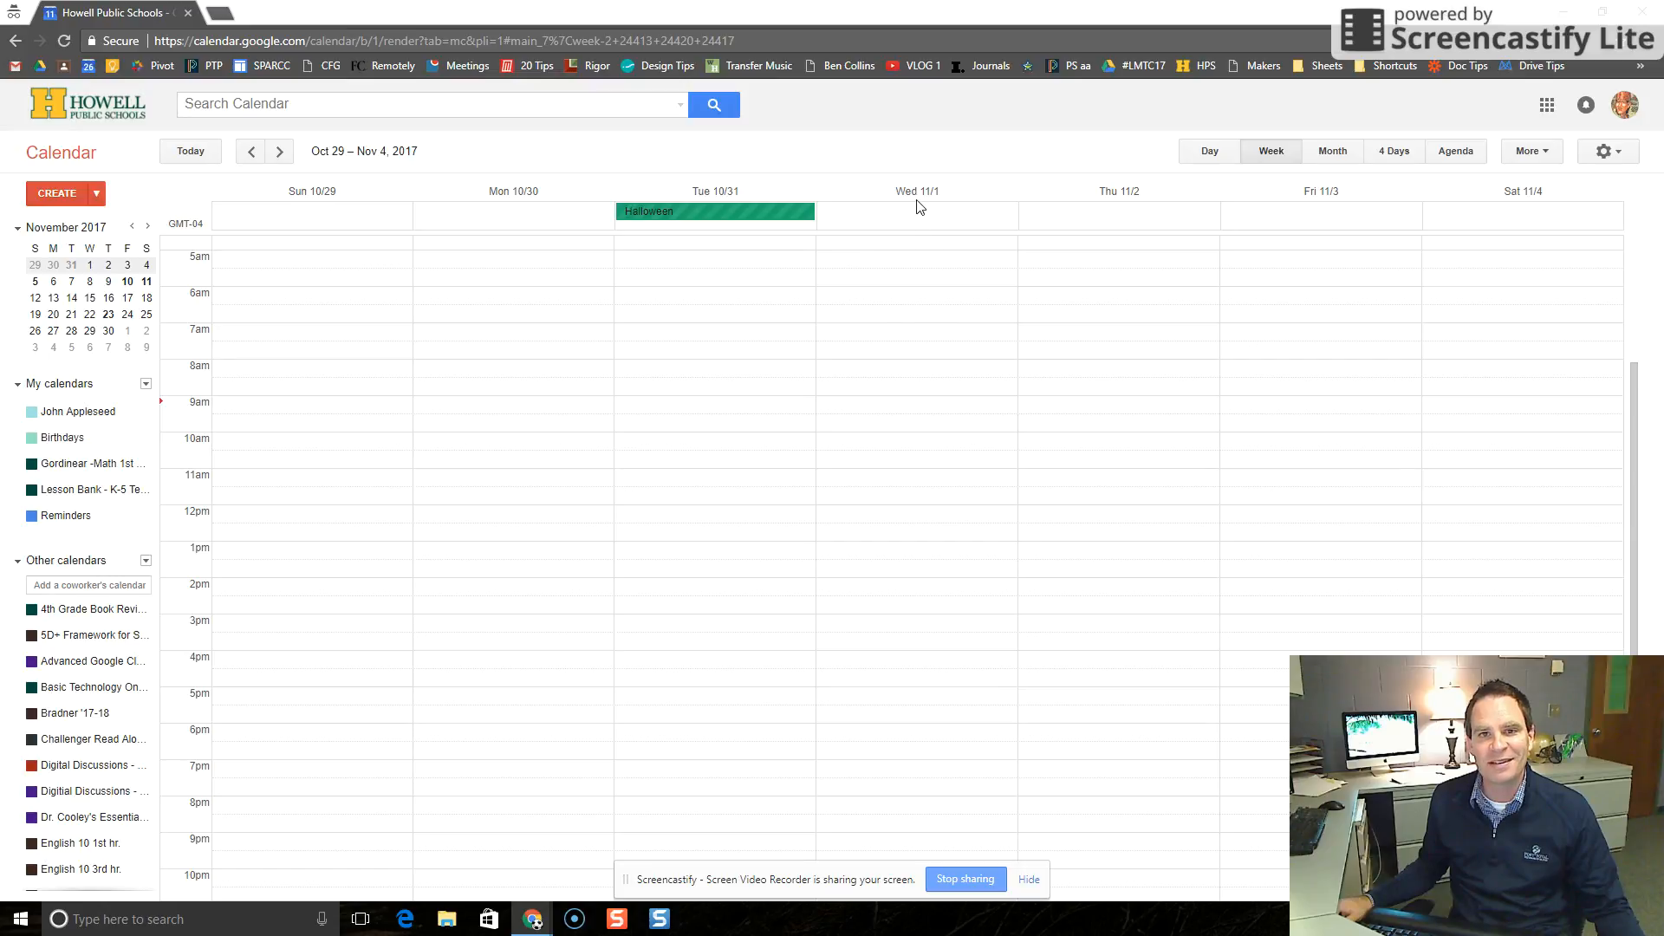
mouse_move(520, 458)
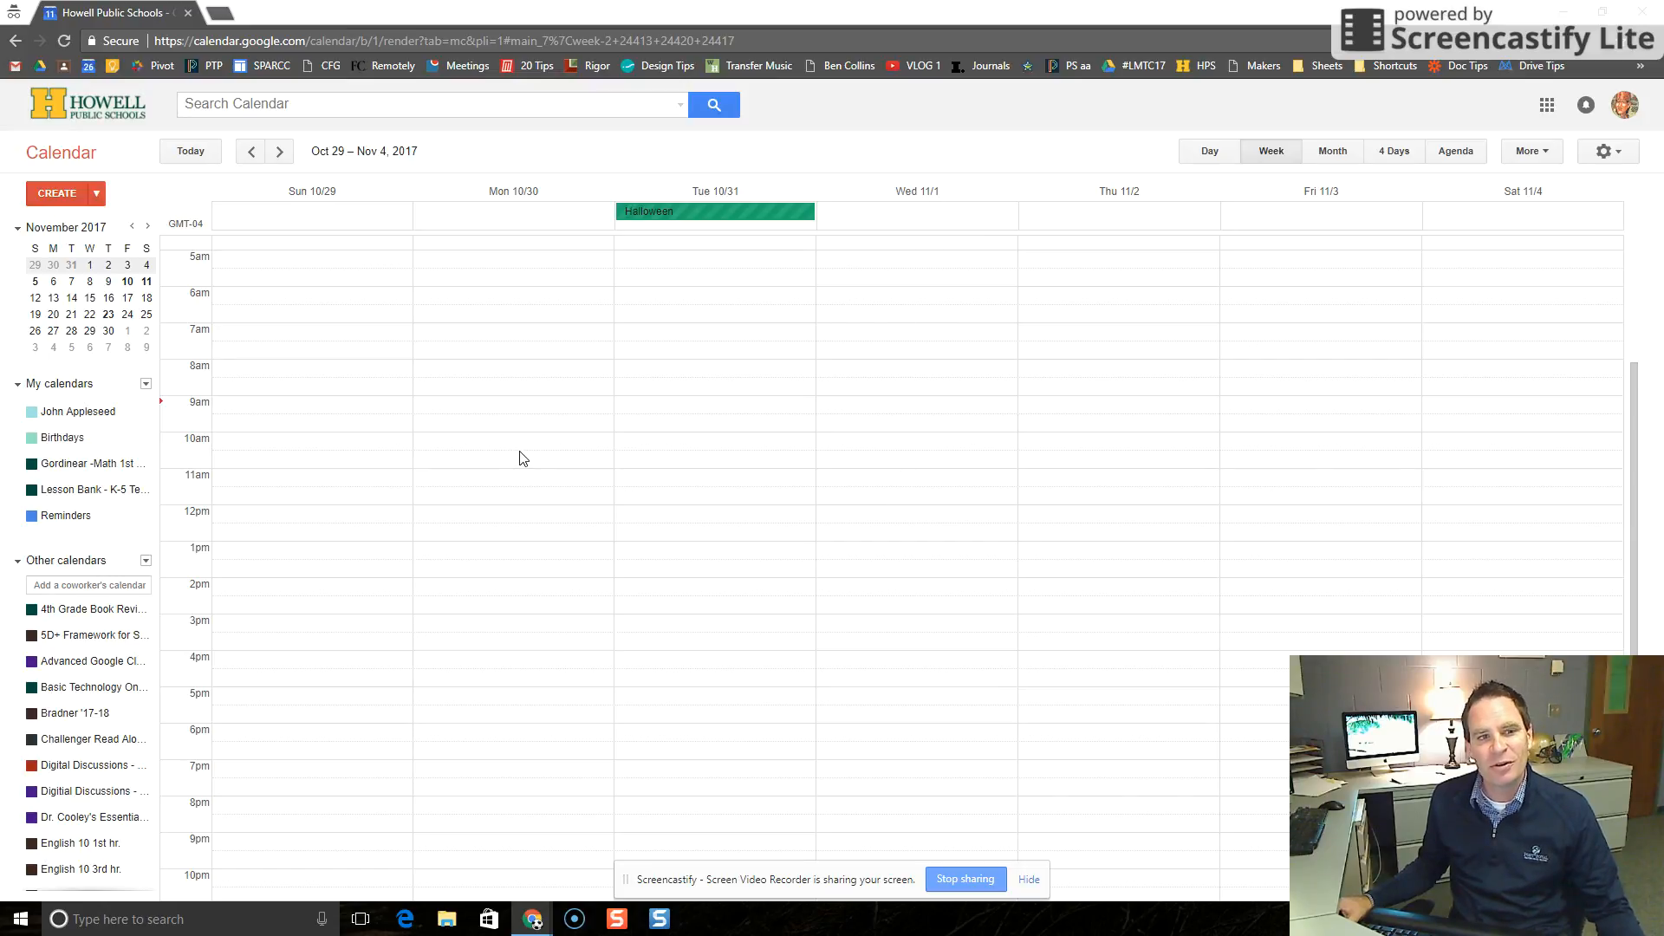
mouse_move(843, 413)
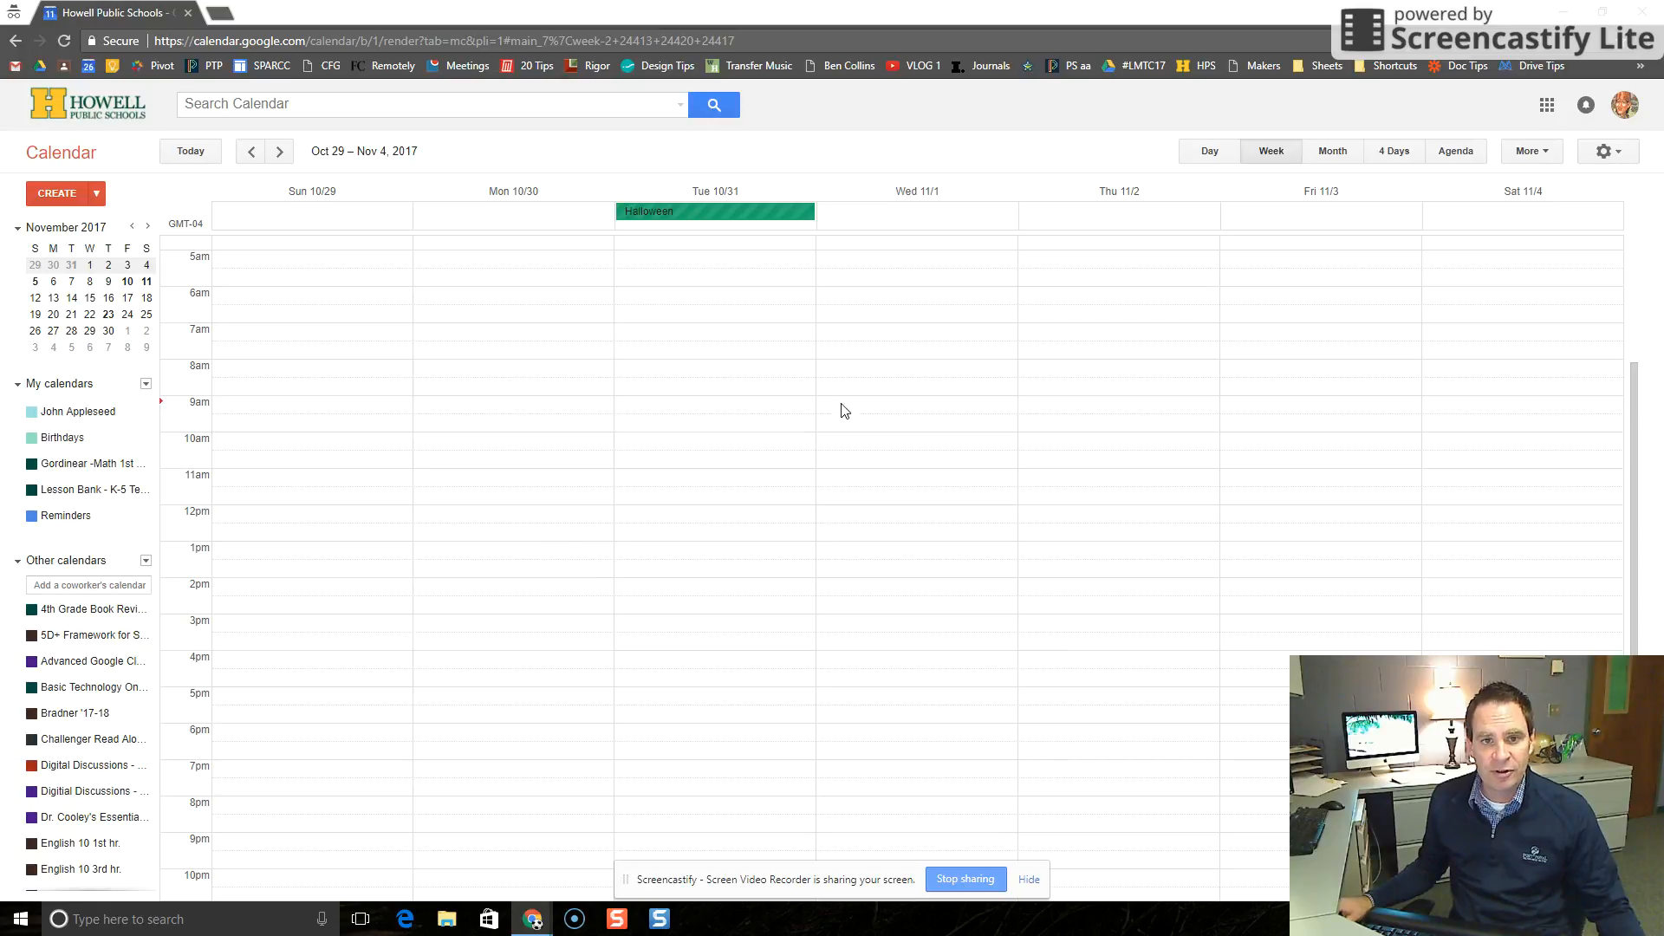
mouse_move(836, 412)
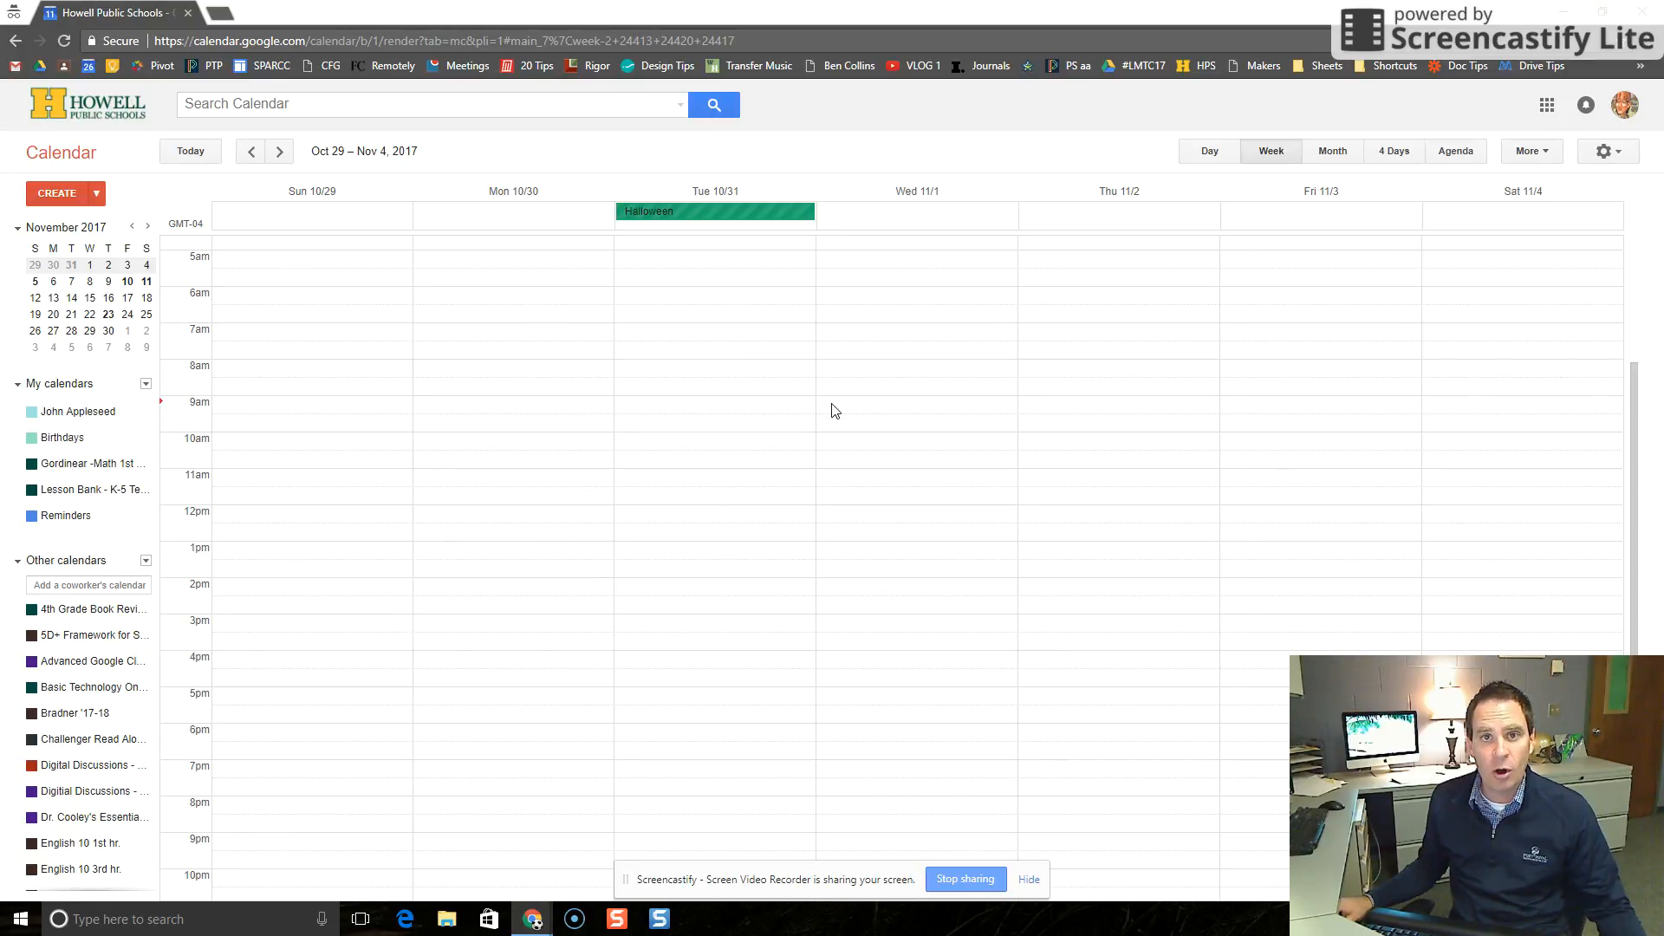
Step: Start a new event in the Wednesday, November 1, 9–10am slot
left_click(915, 413)
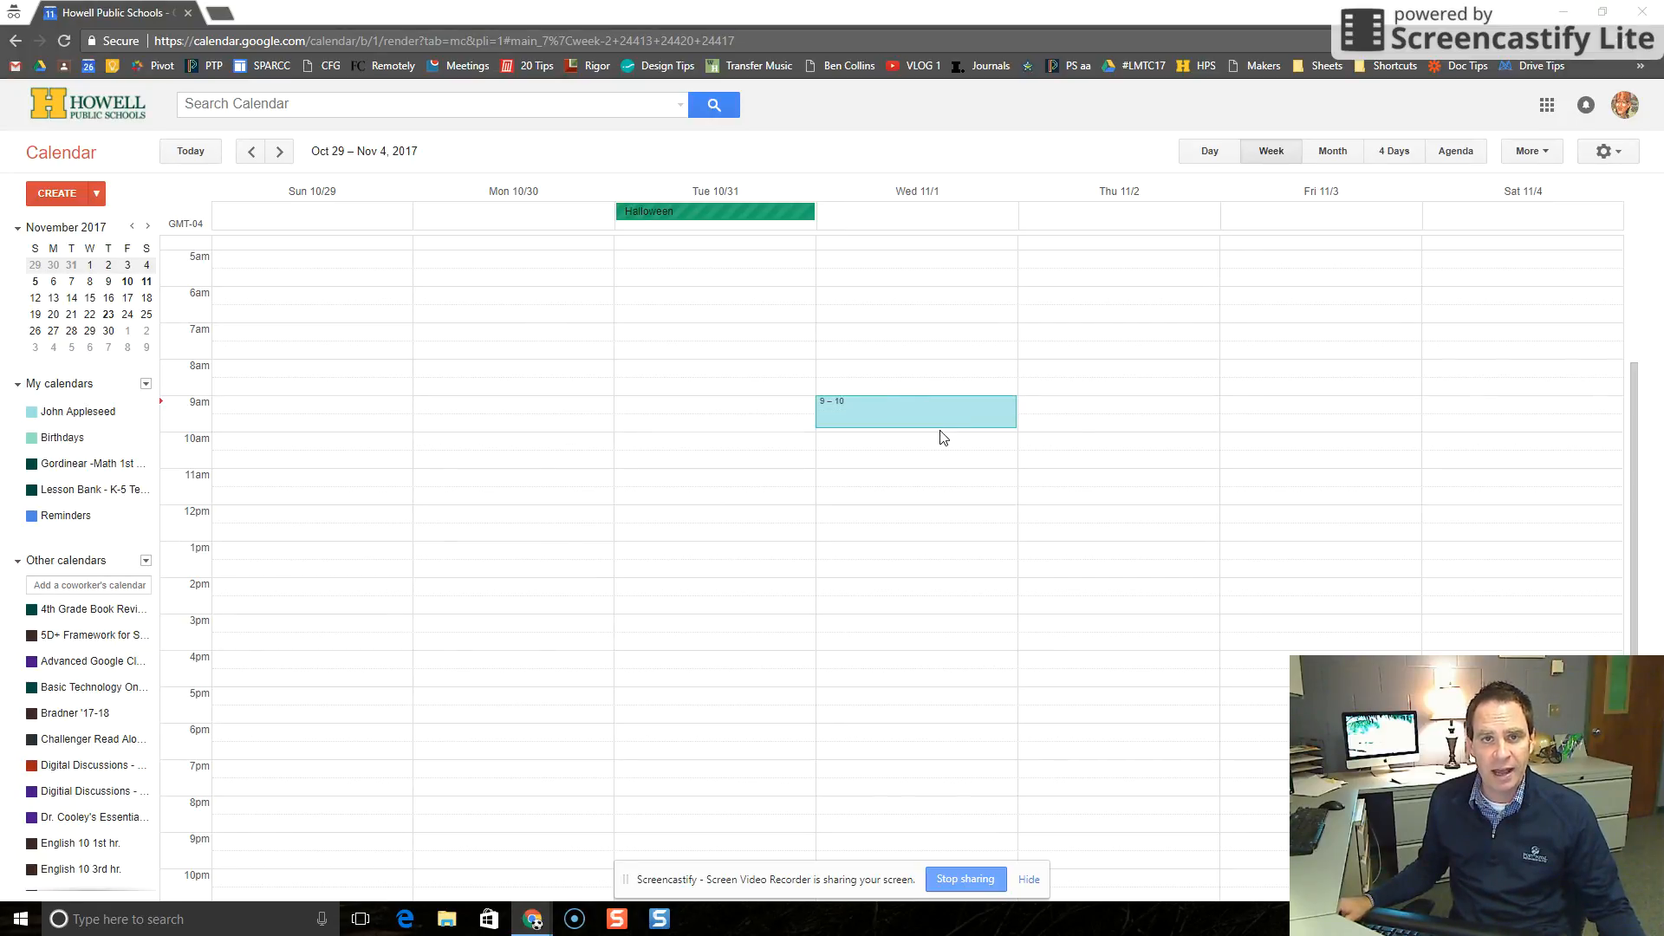
left_click(915, 412)
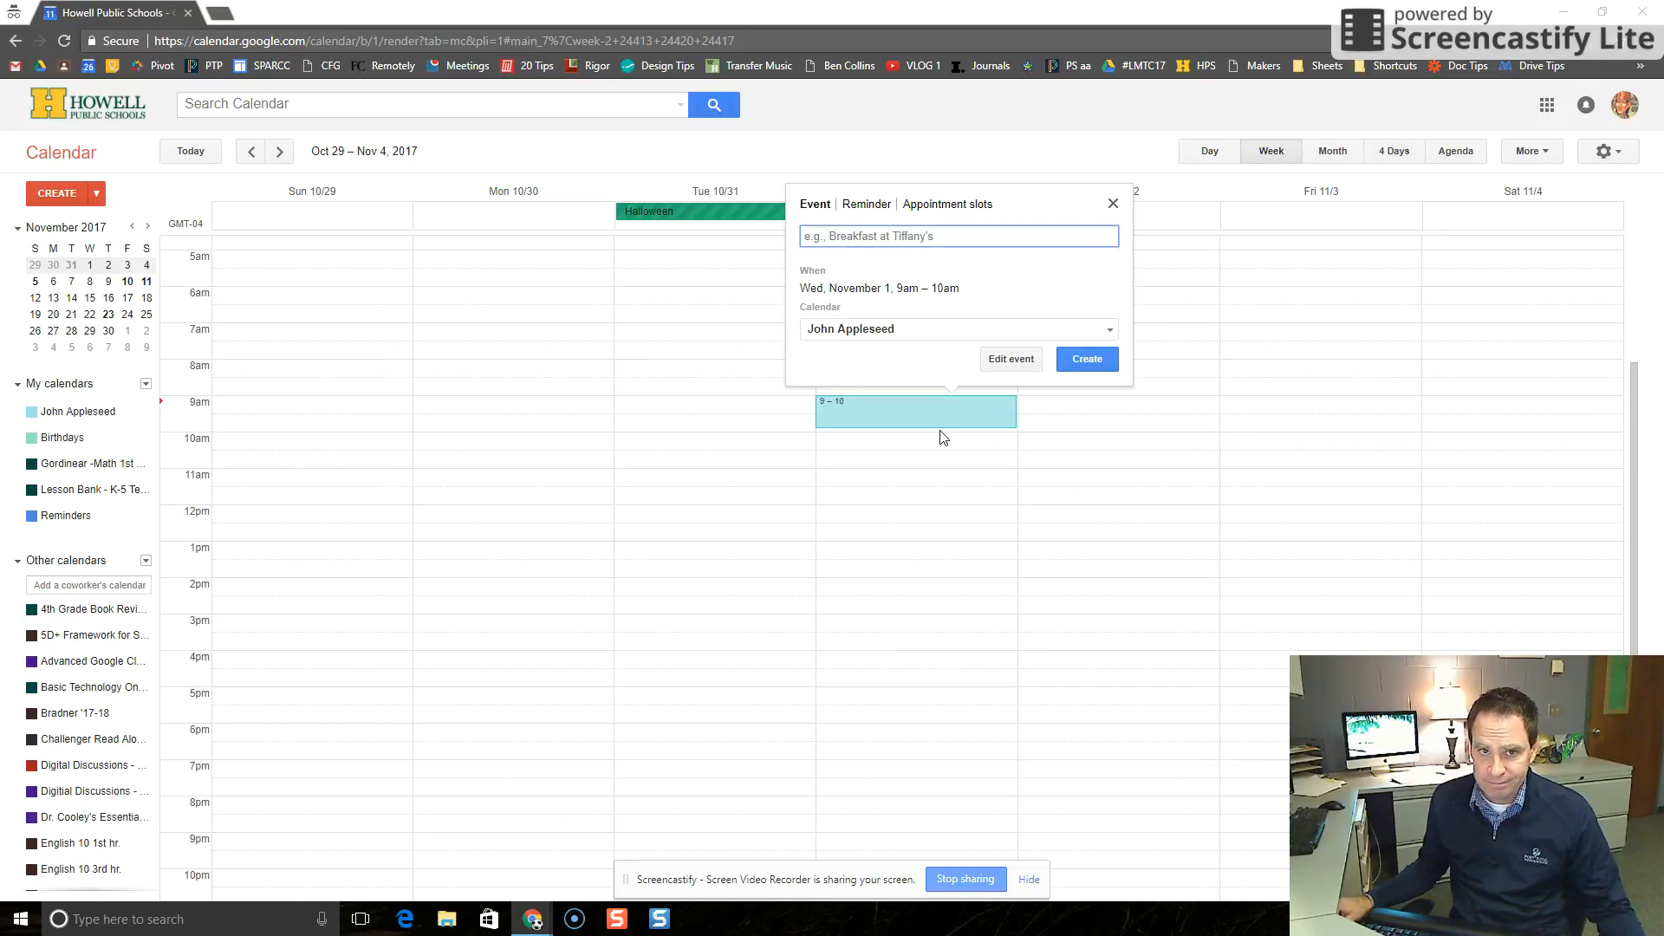
mouse_move(790, 297)
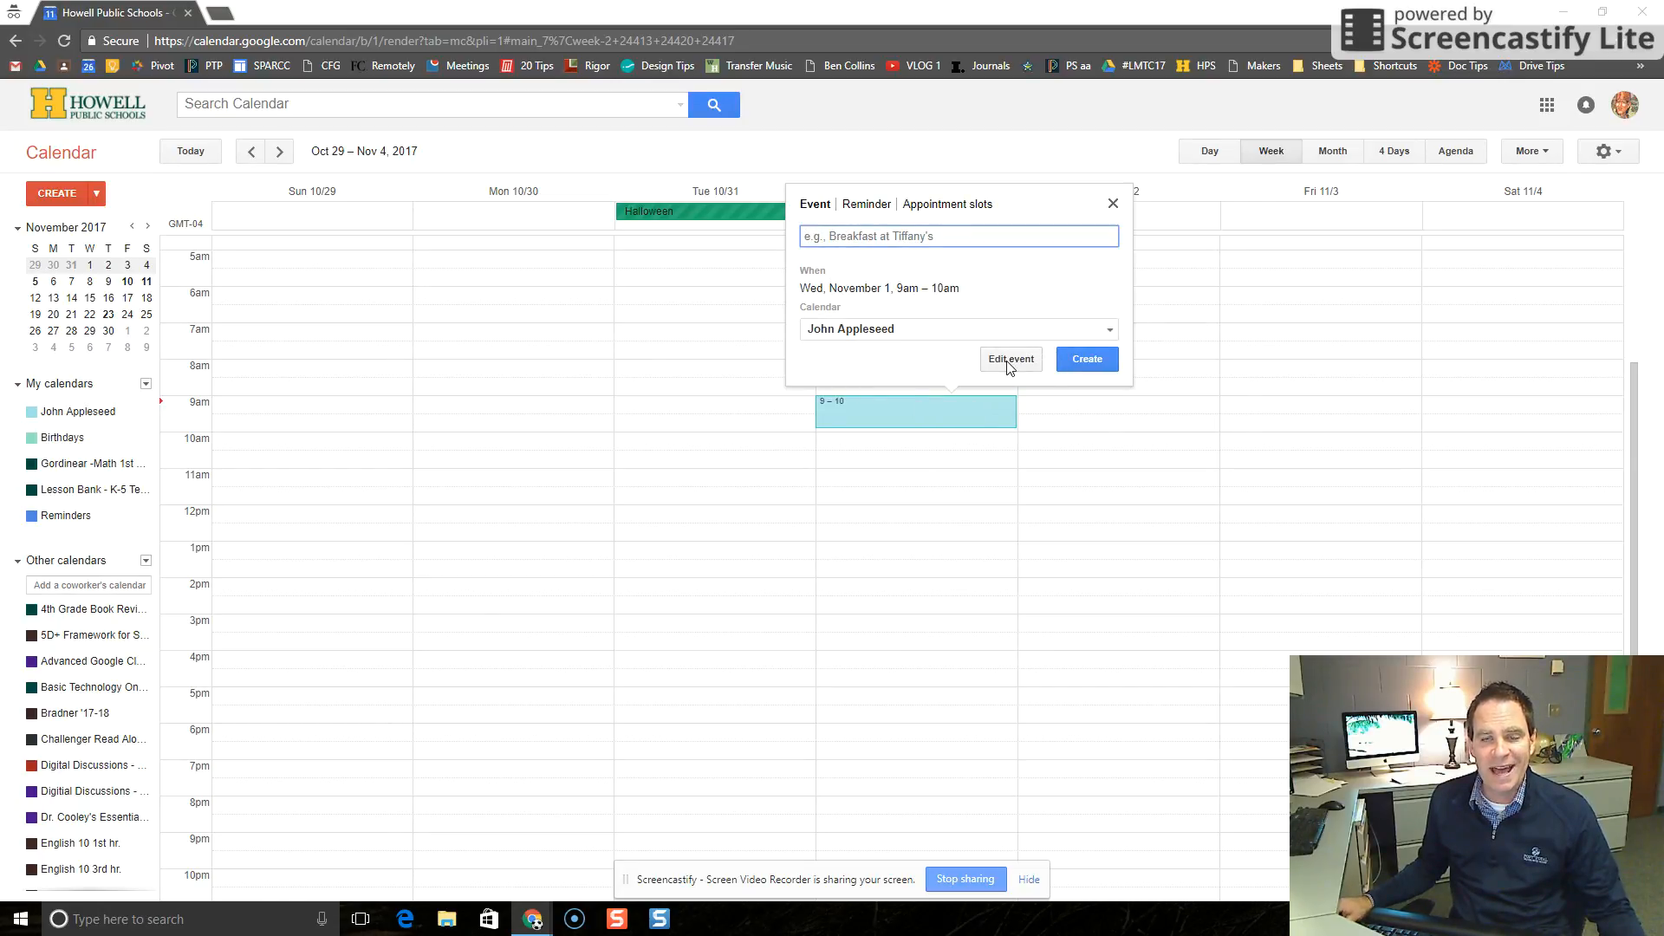
Step: Title the full event form 'Mr. Appleseed's Class - Google Doc Poems'
left_click(1009, 359)
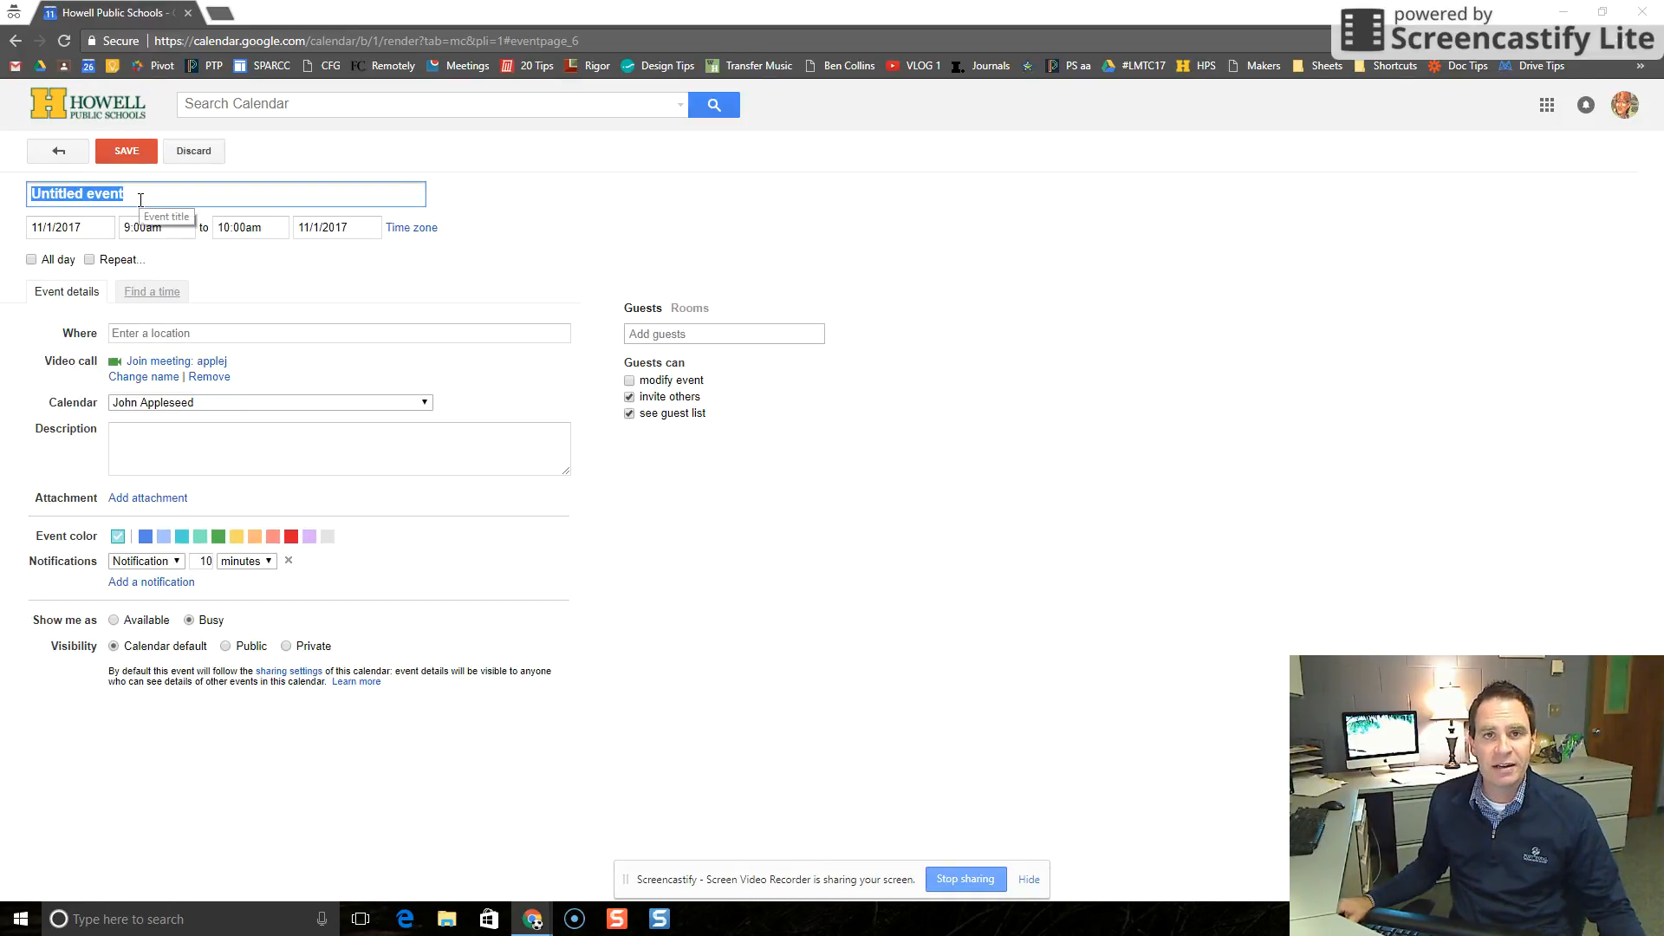
right_click(138, 199)
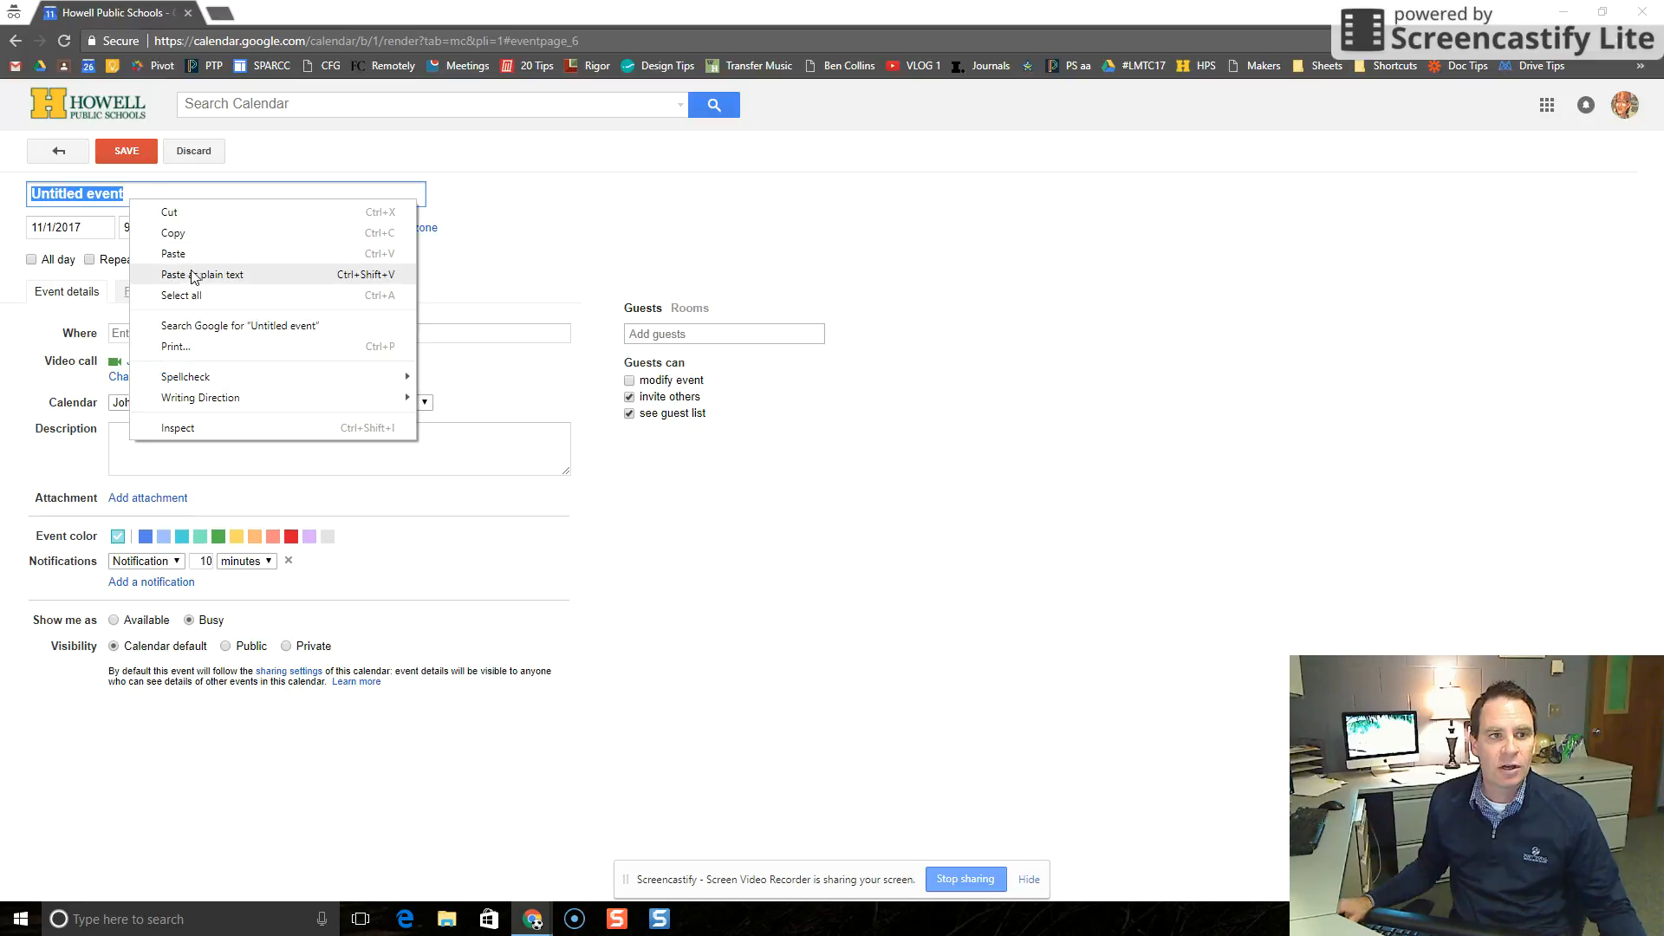
type("Mr. Appleseed's Class - Google Doc Poems")
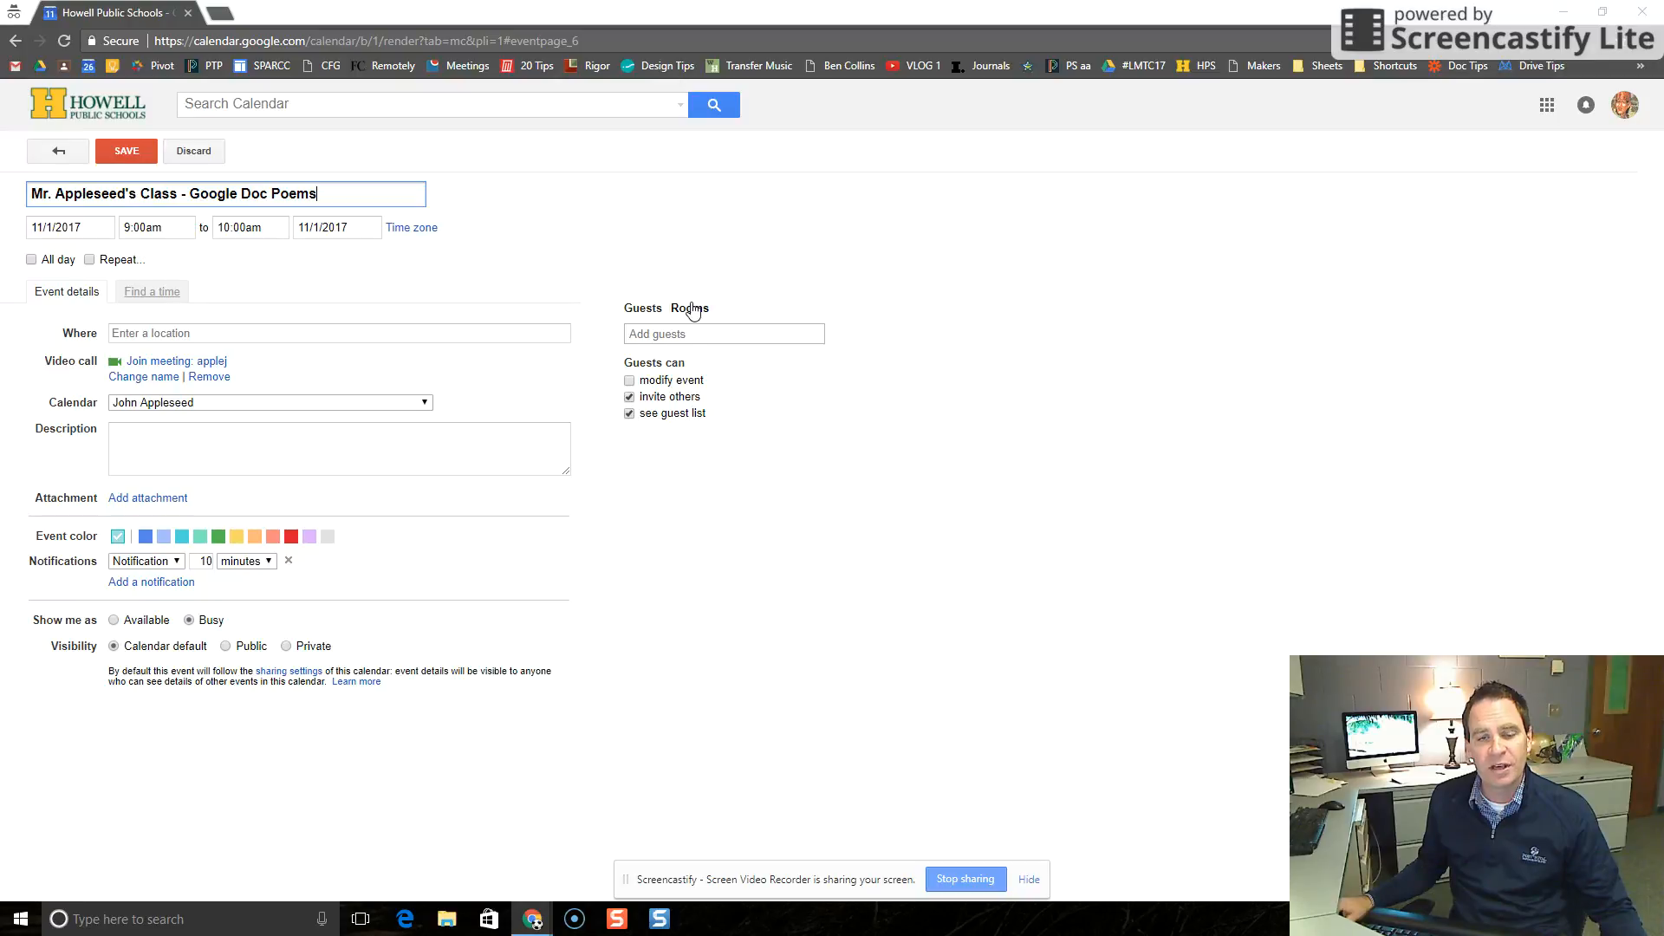
Step: Book TFE - Computer Lab - 2308 as the event's room and location
left_click(688, 308)
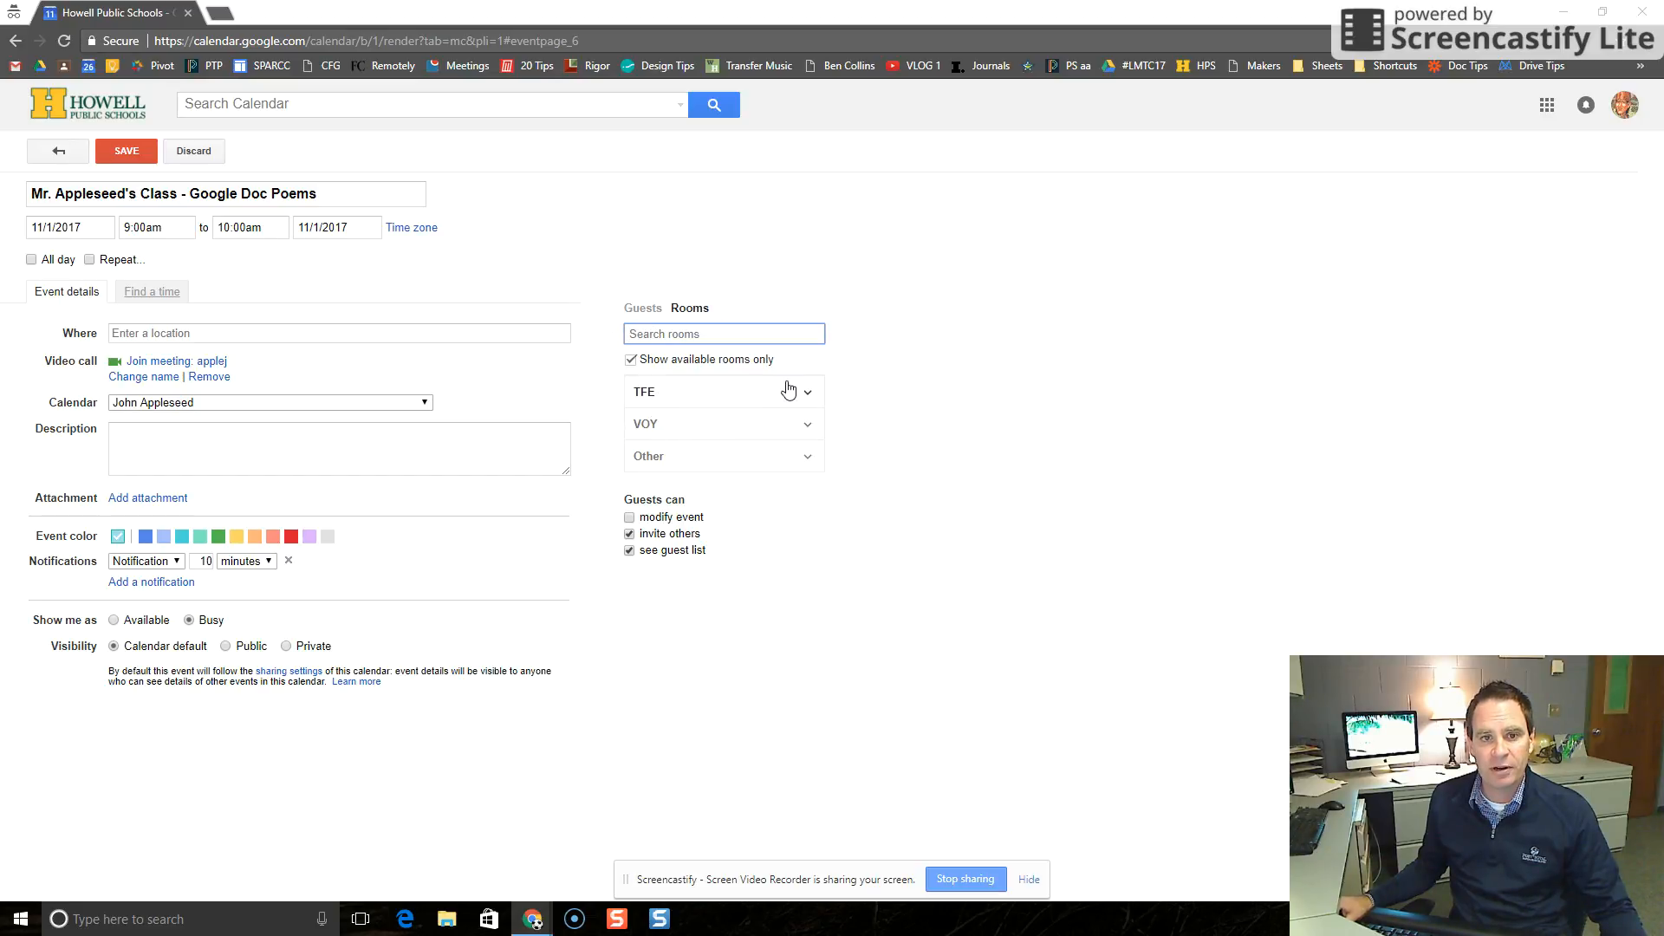
left_click(806, 390)
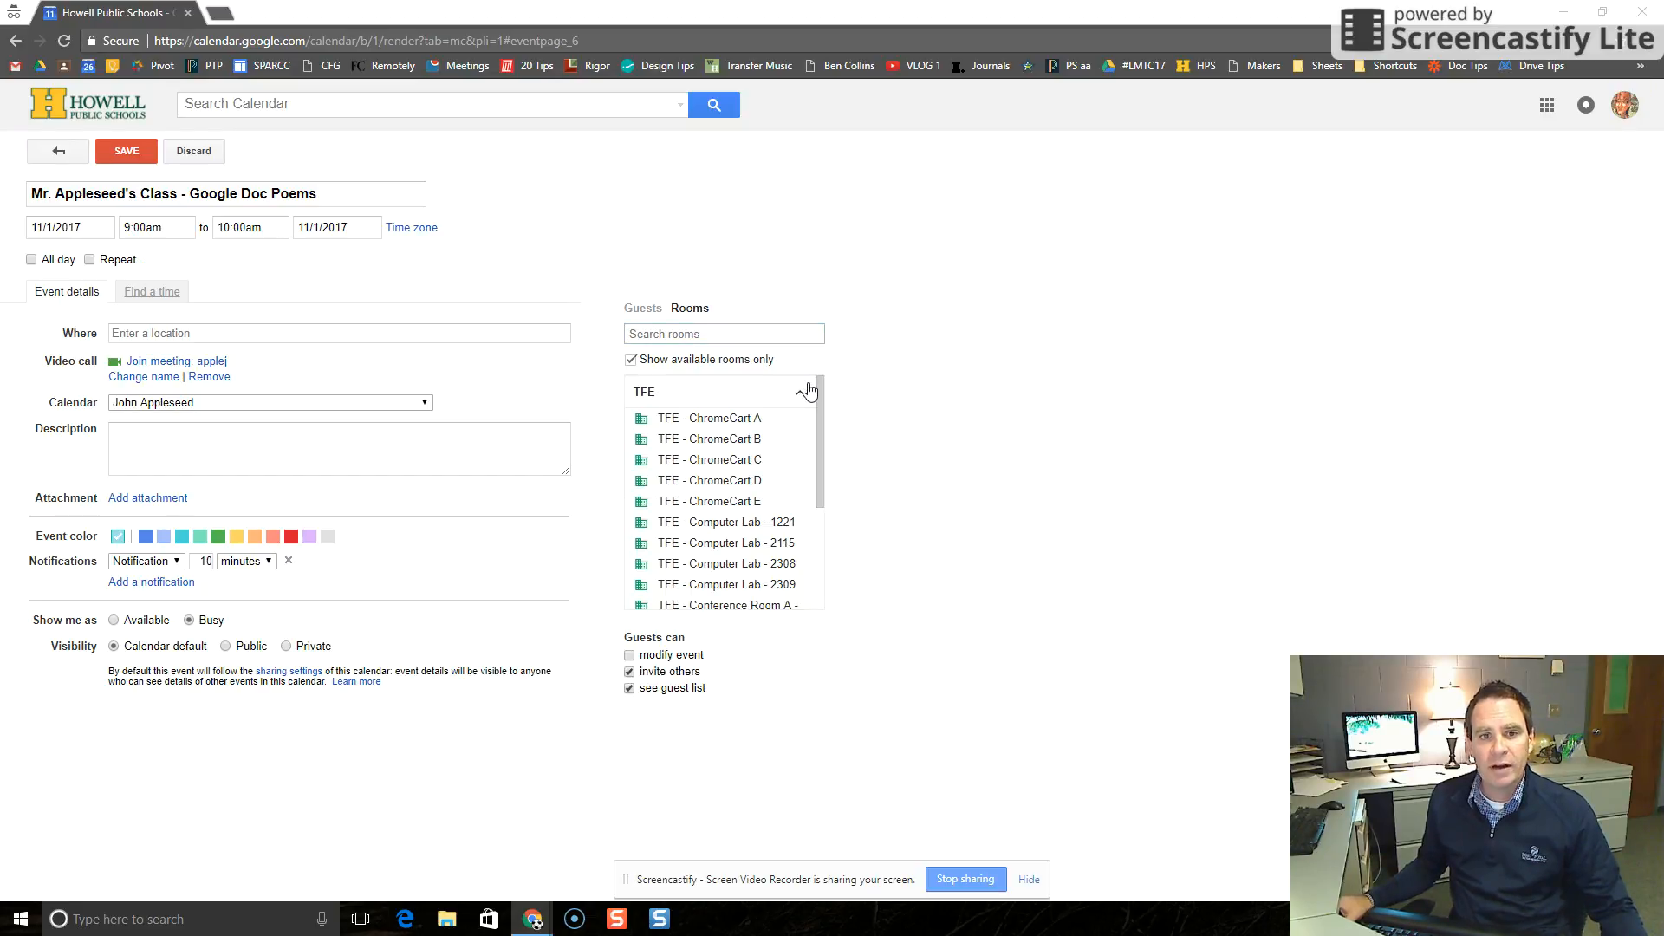
mouse_move(709, 458)
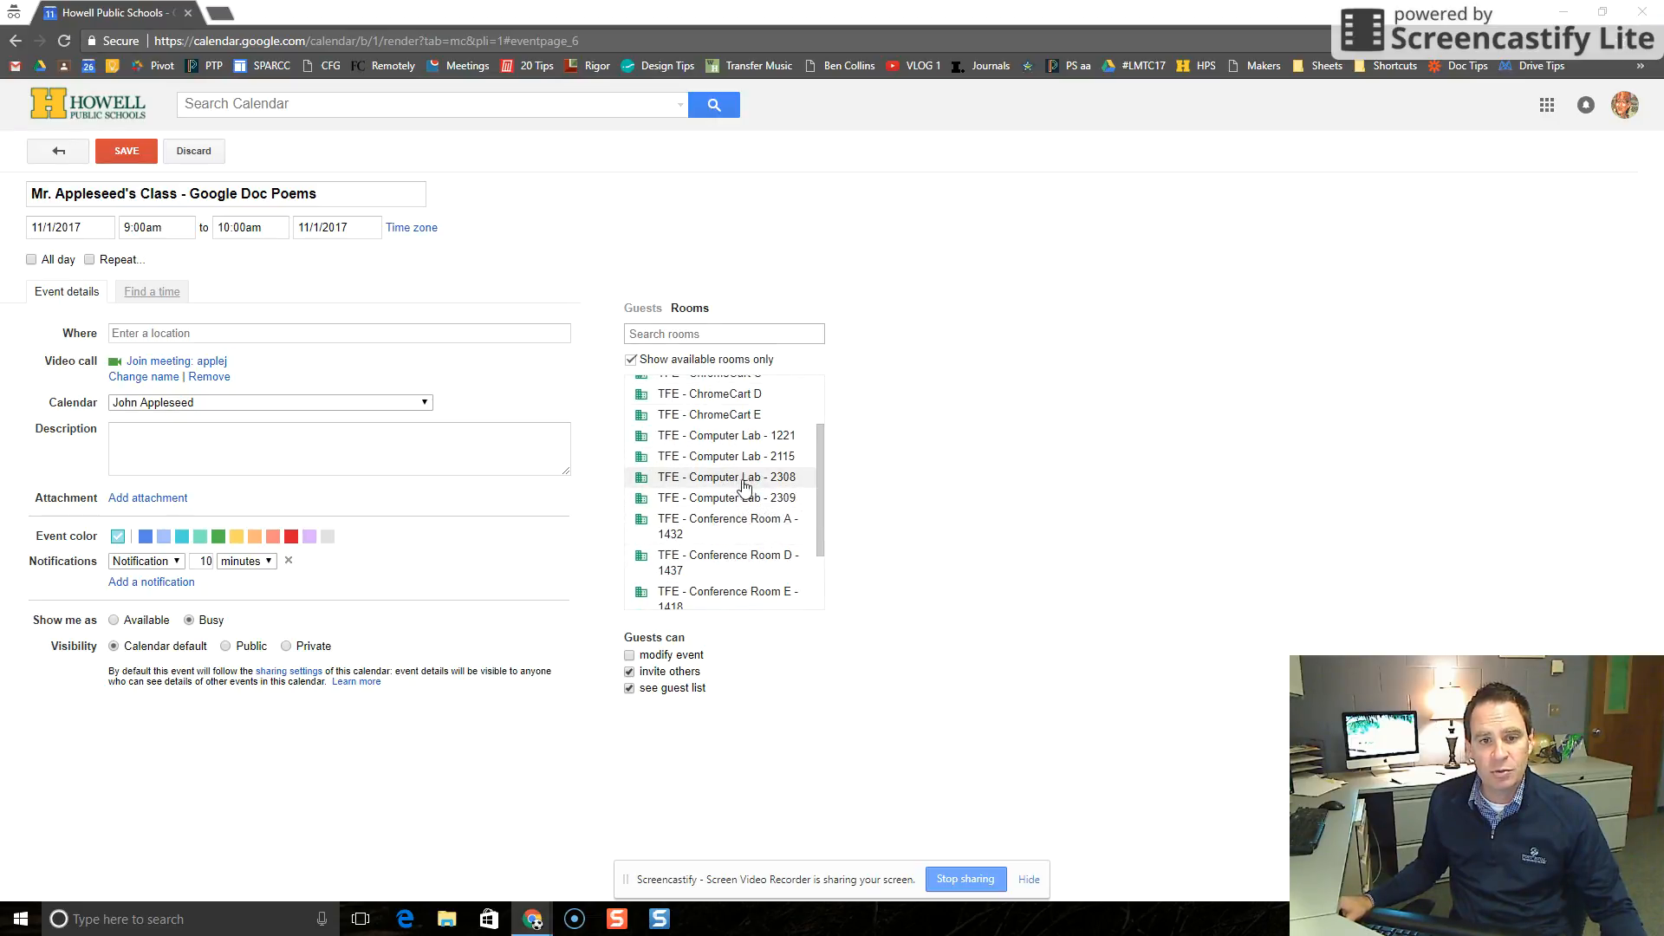
left_click(726, 477)
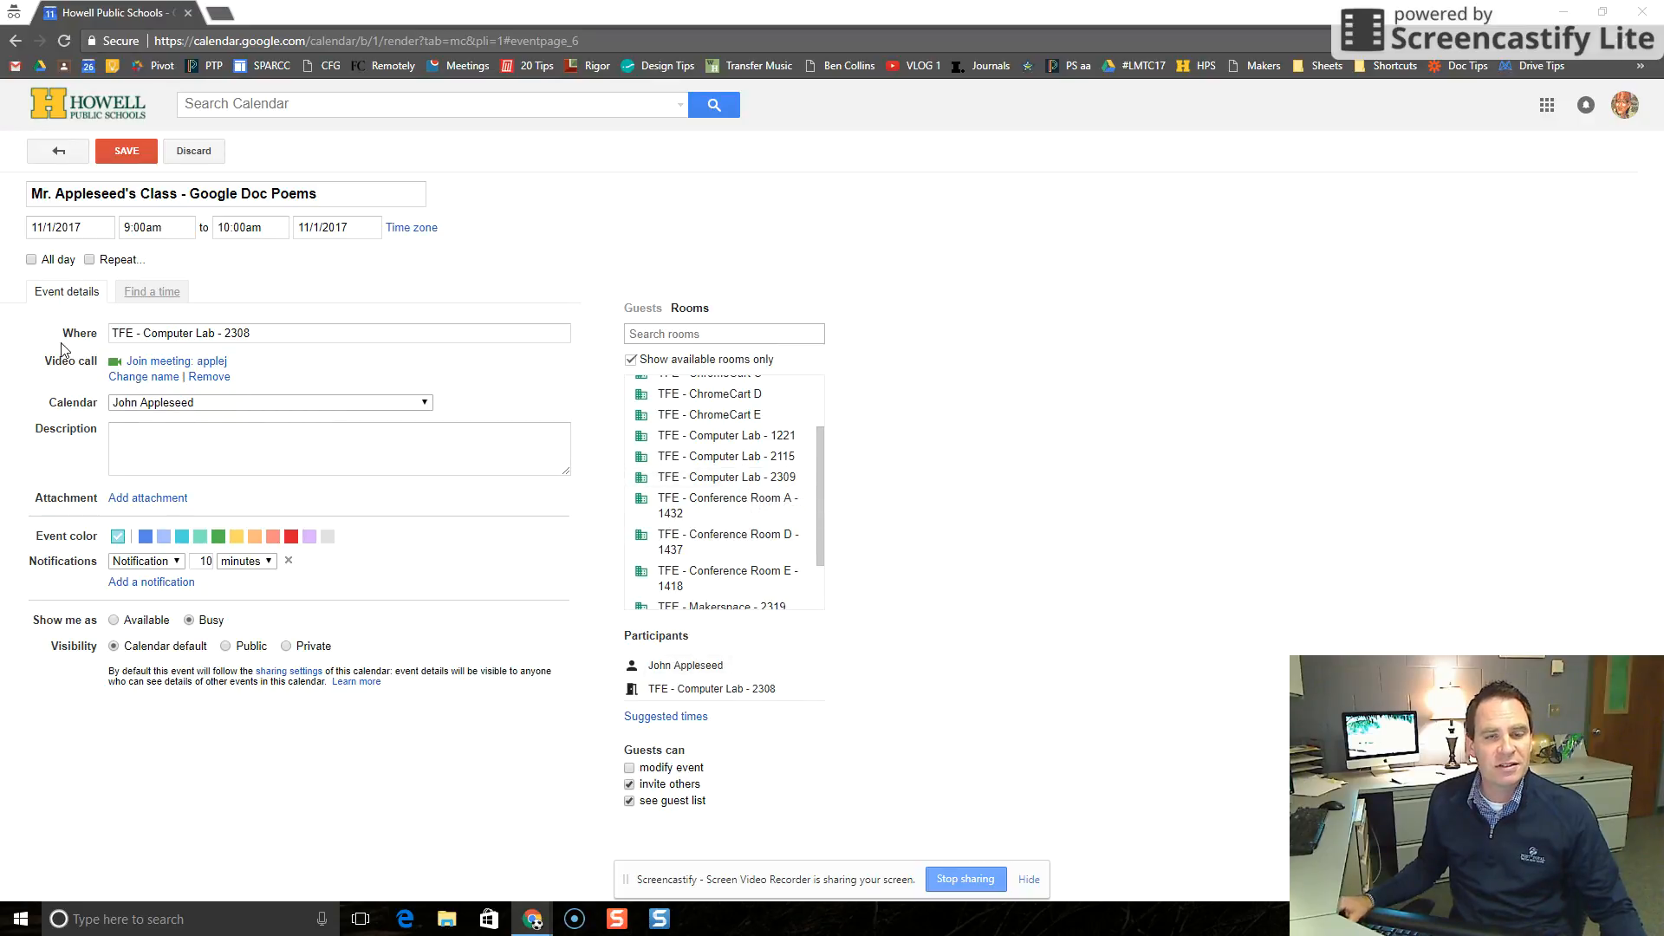
left_click(180, 333)
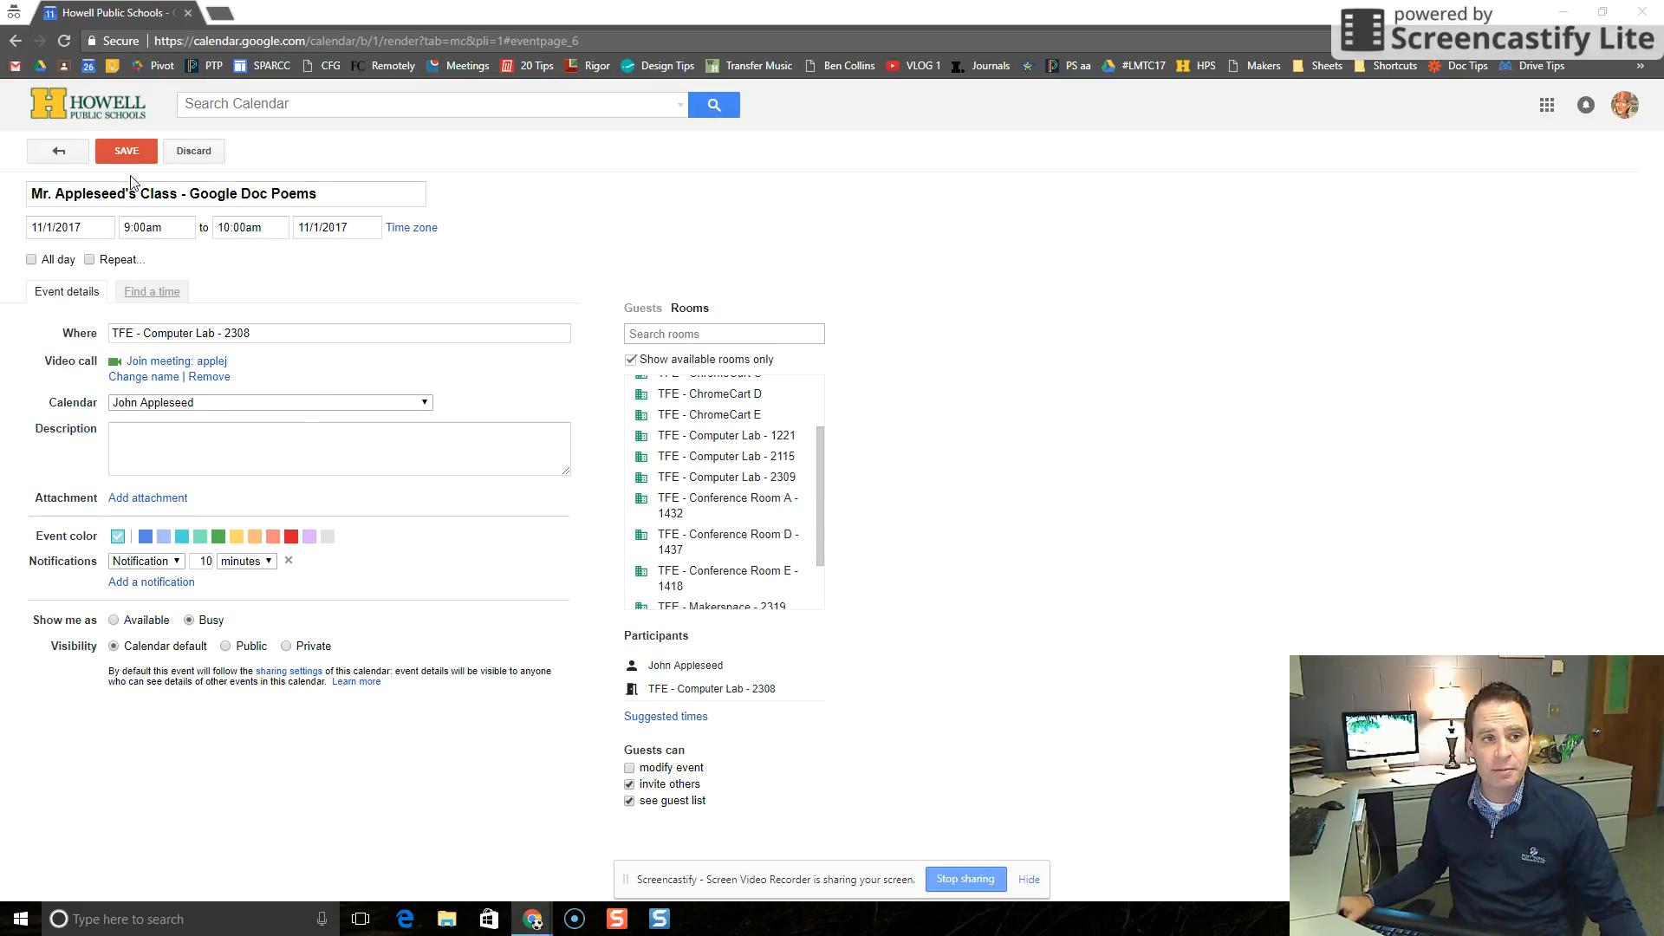
Step: Save the event so it appears on Wednesday 11/1, 9–10am
left_click(125, 151)
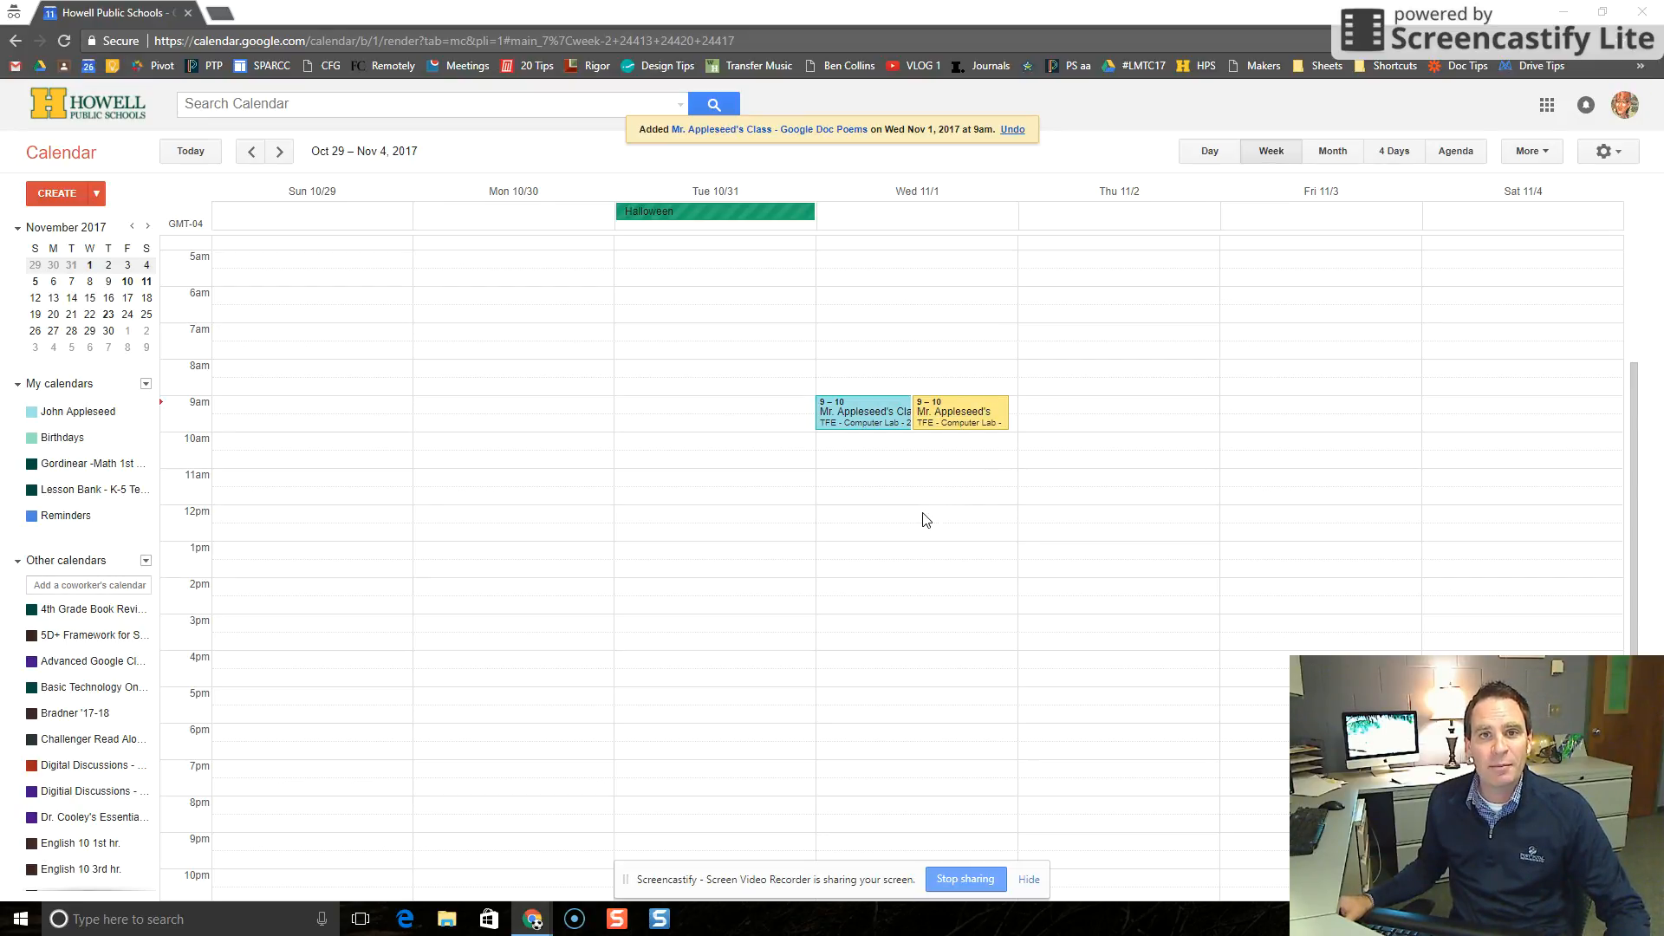
mouse_move(929, 537)
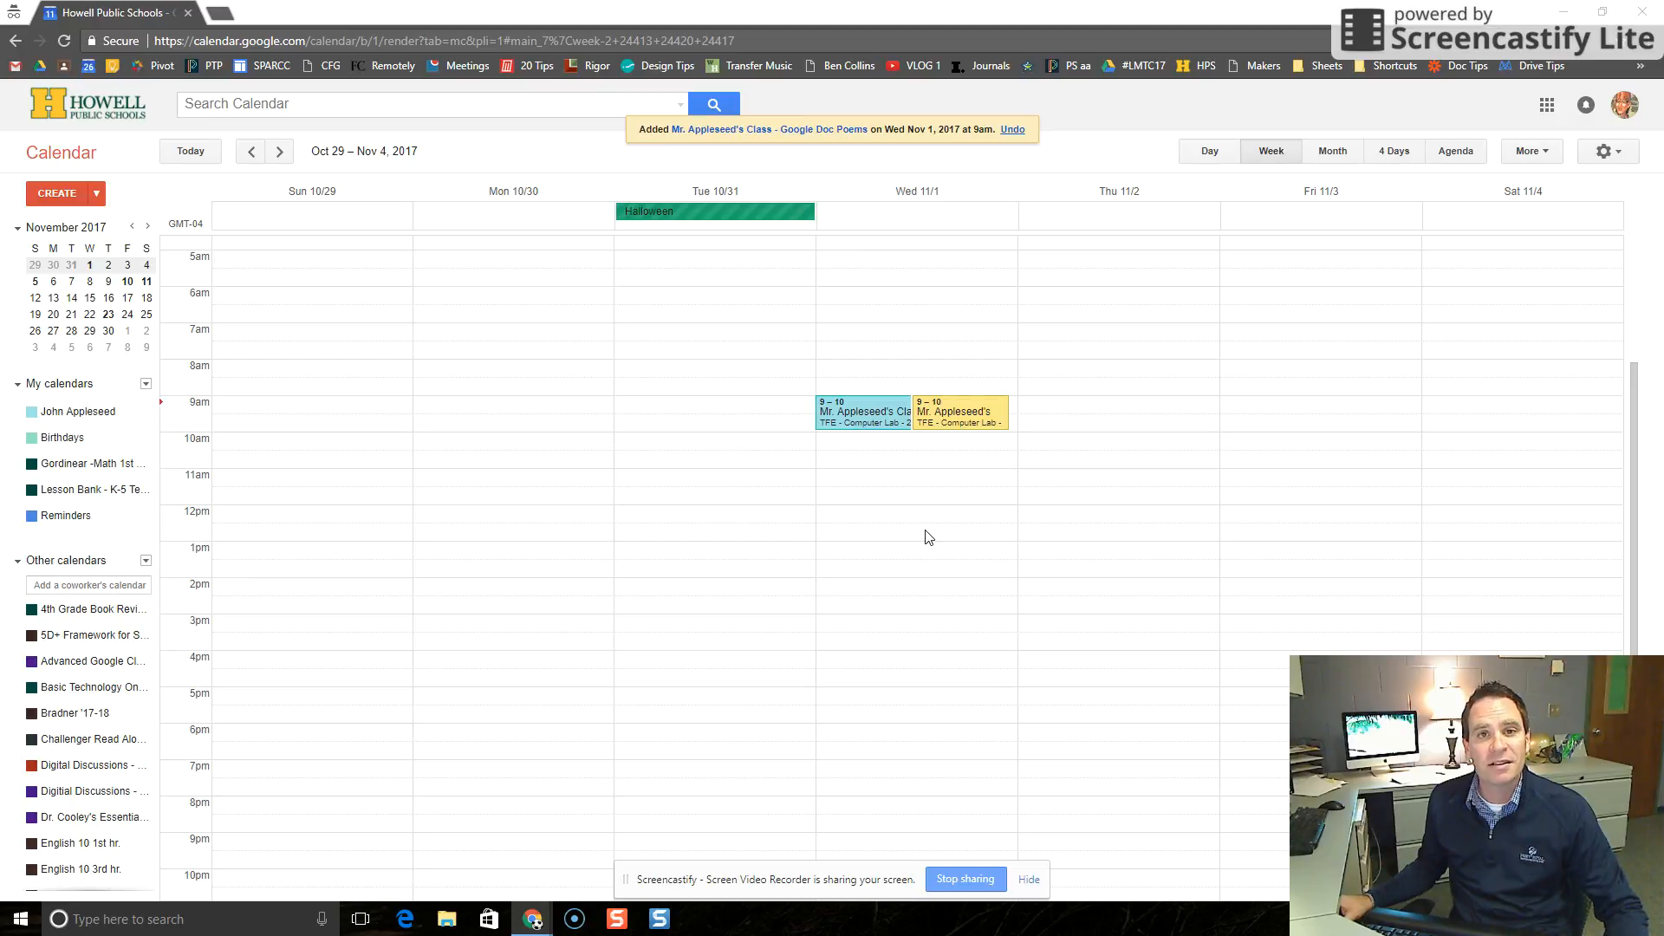